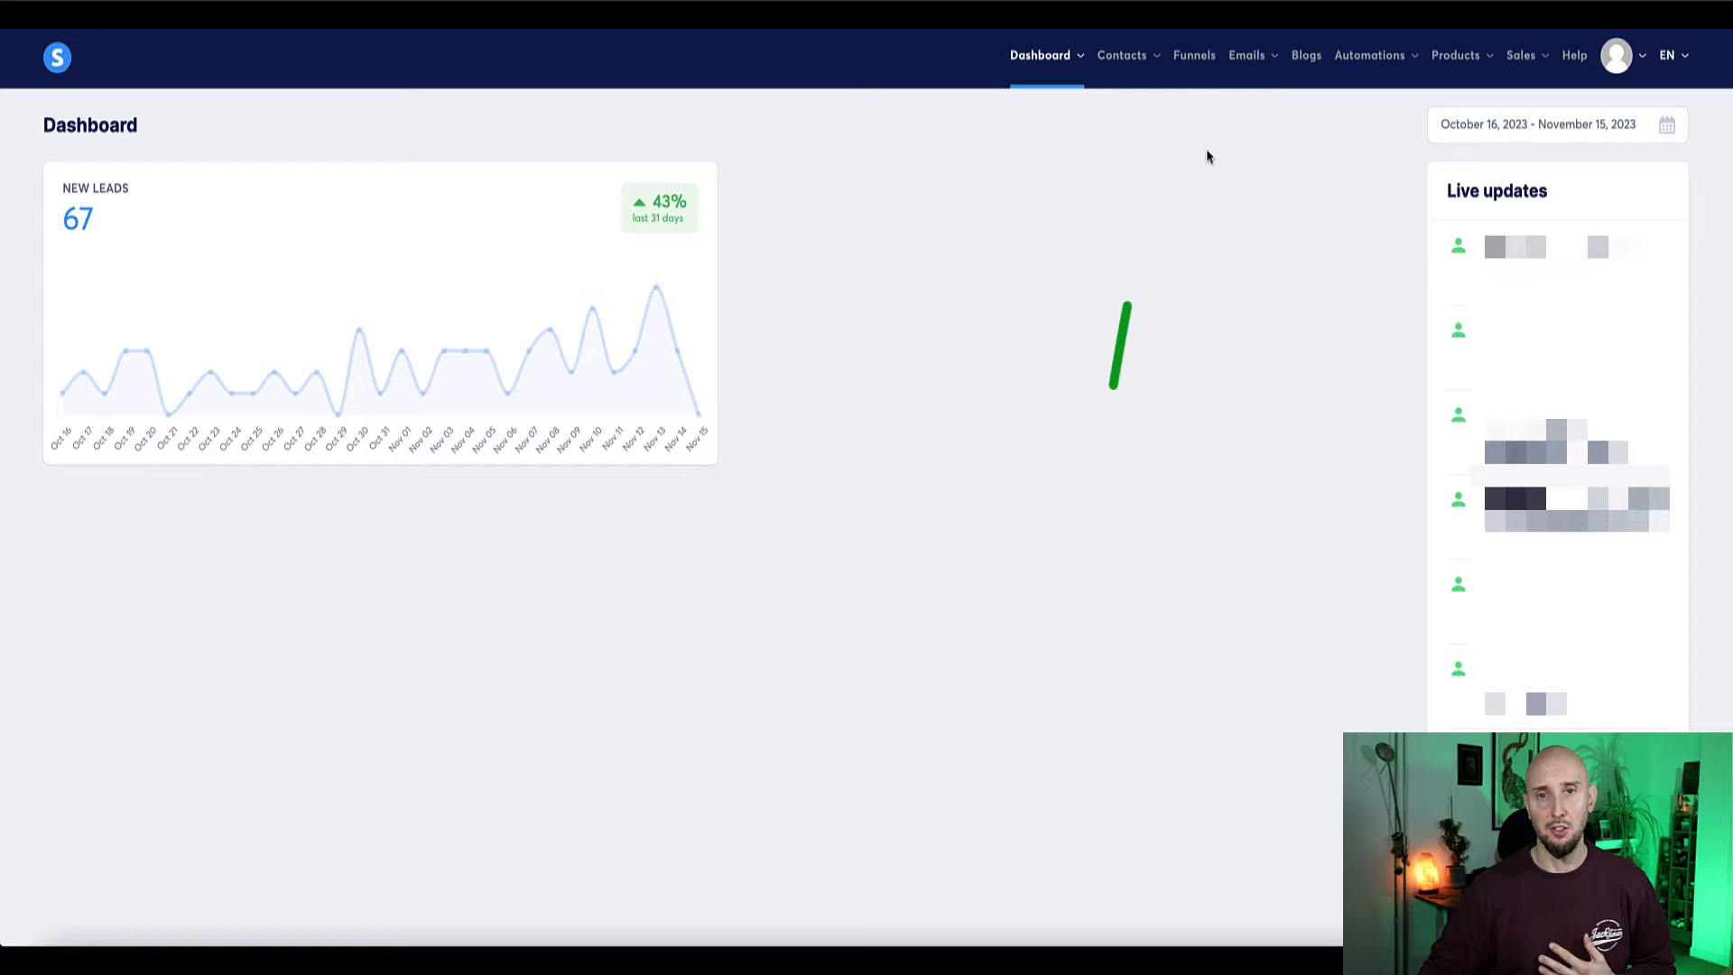
Open the Demo Sell funnel from the Funnels list to view its steps.
{"action": "left_click", "coordinate": [1193, 56]}
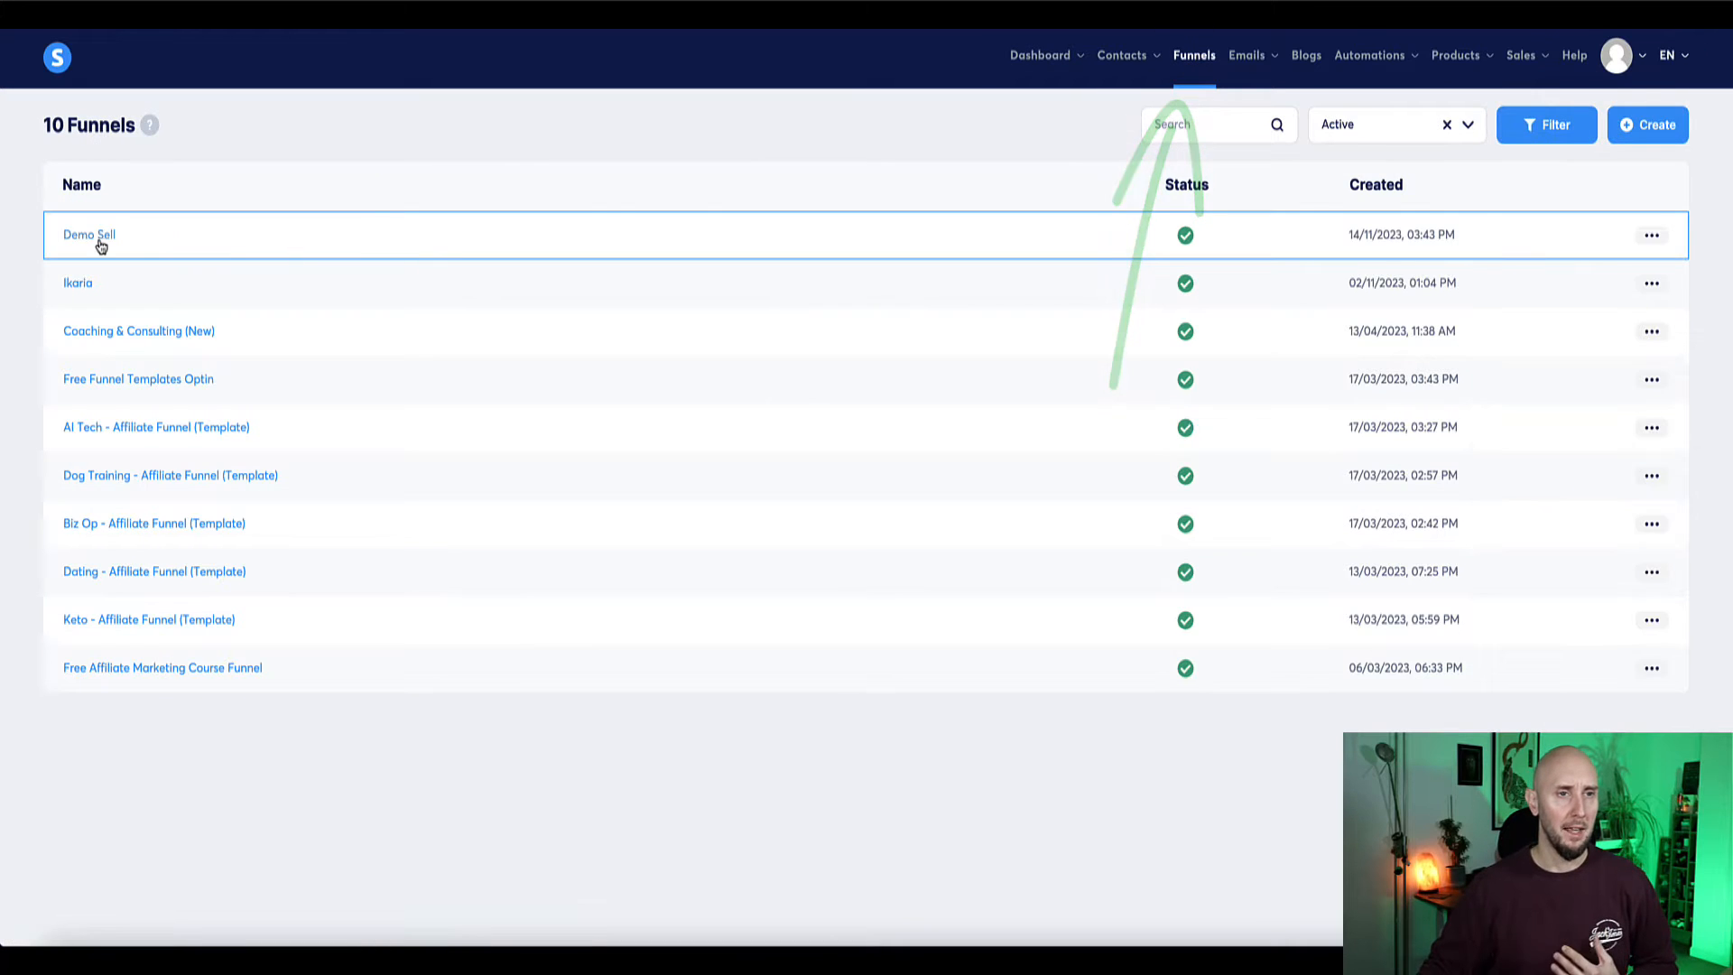
{"action": "left_click", "coordinate": [89, 235]}
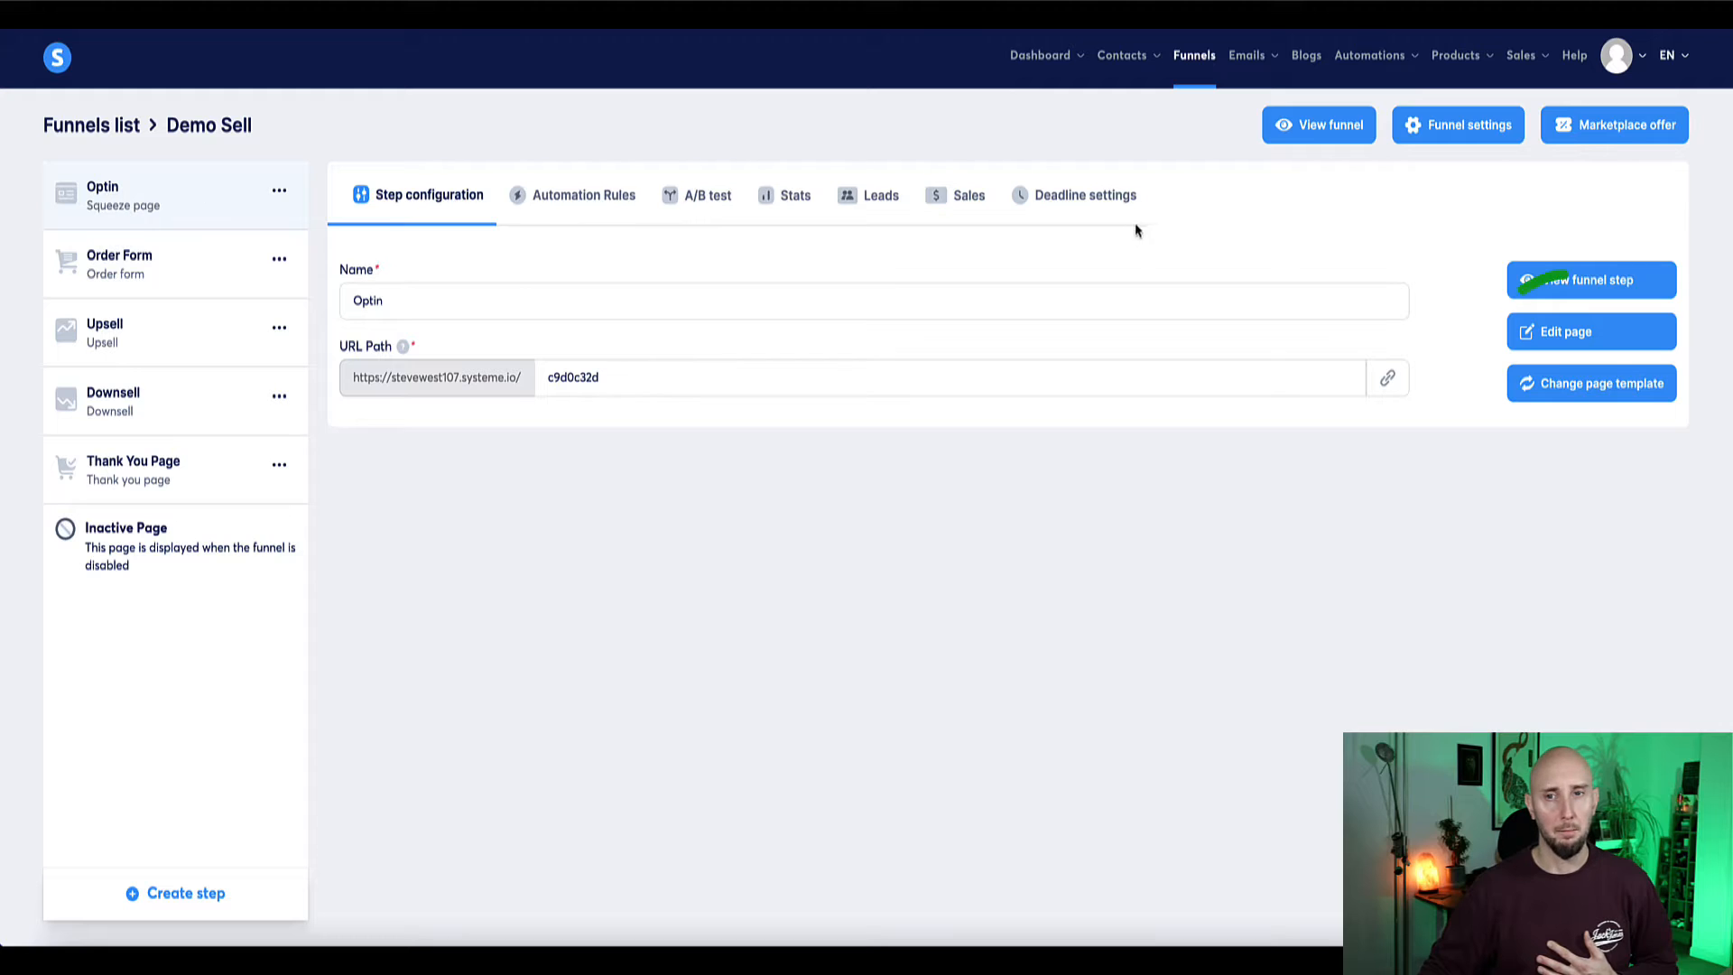
{"action": "left_click", "coordinate": [1590, 330]}
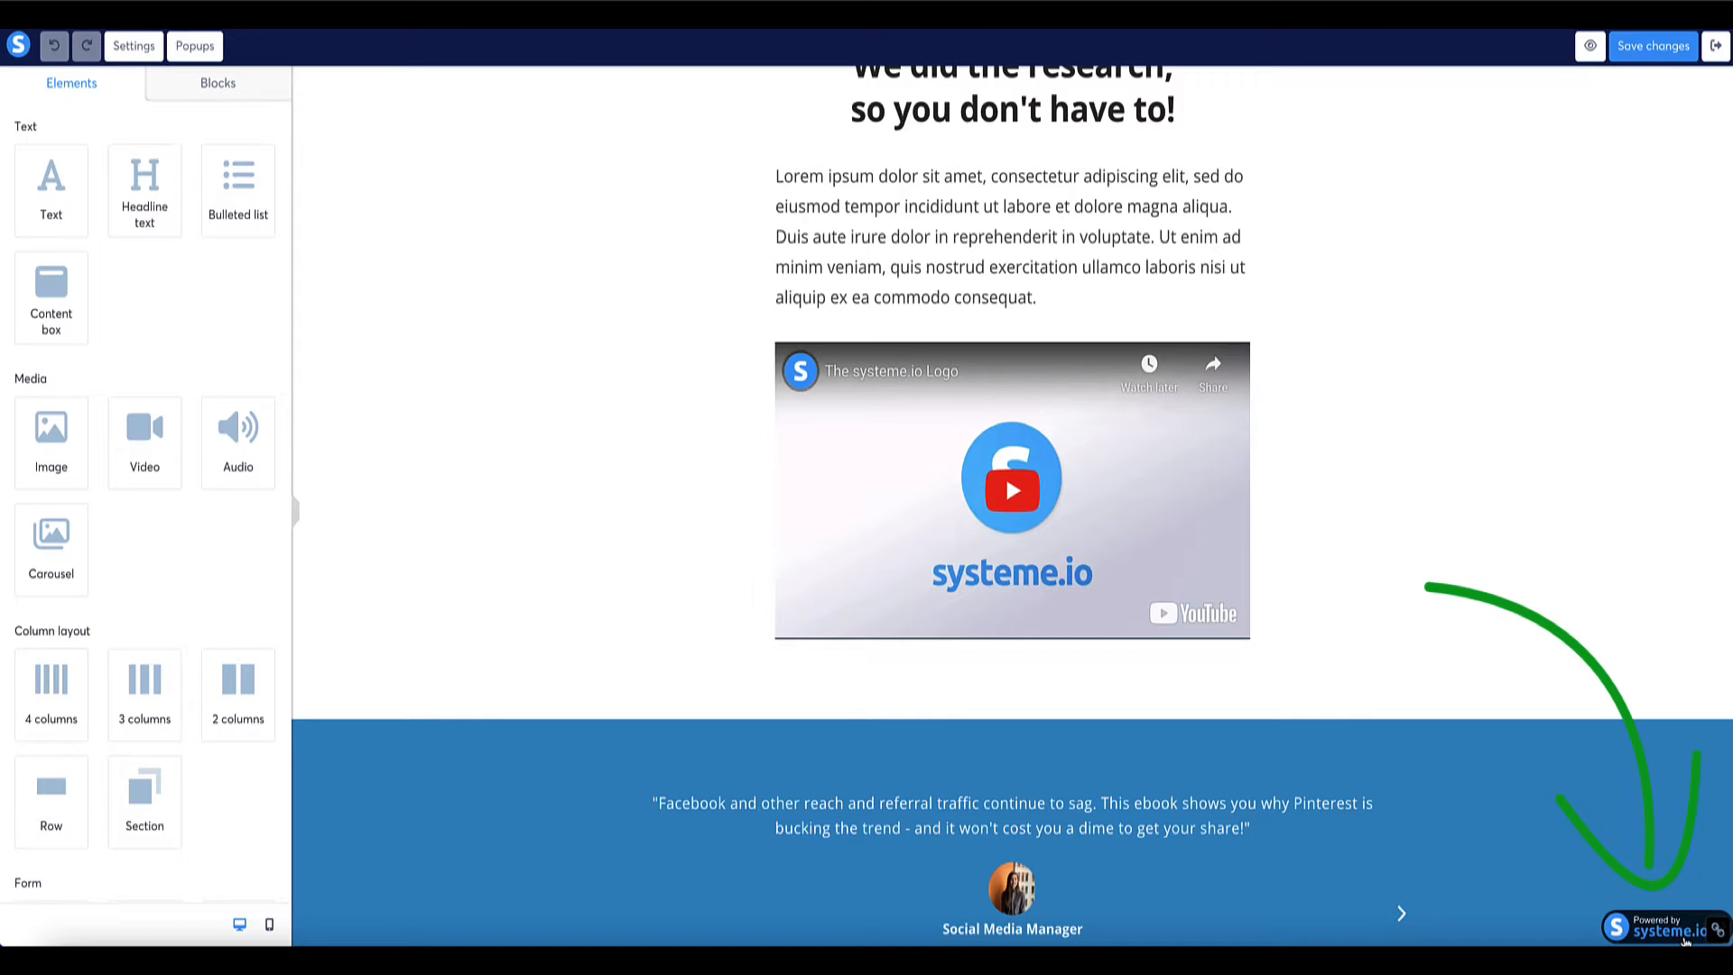
{"action": "left_click", "coordinate": [131, 45]}
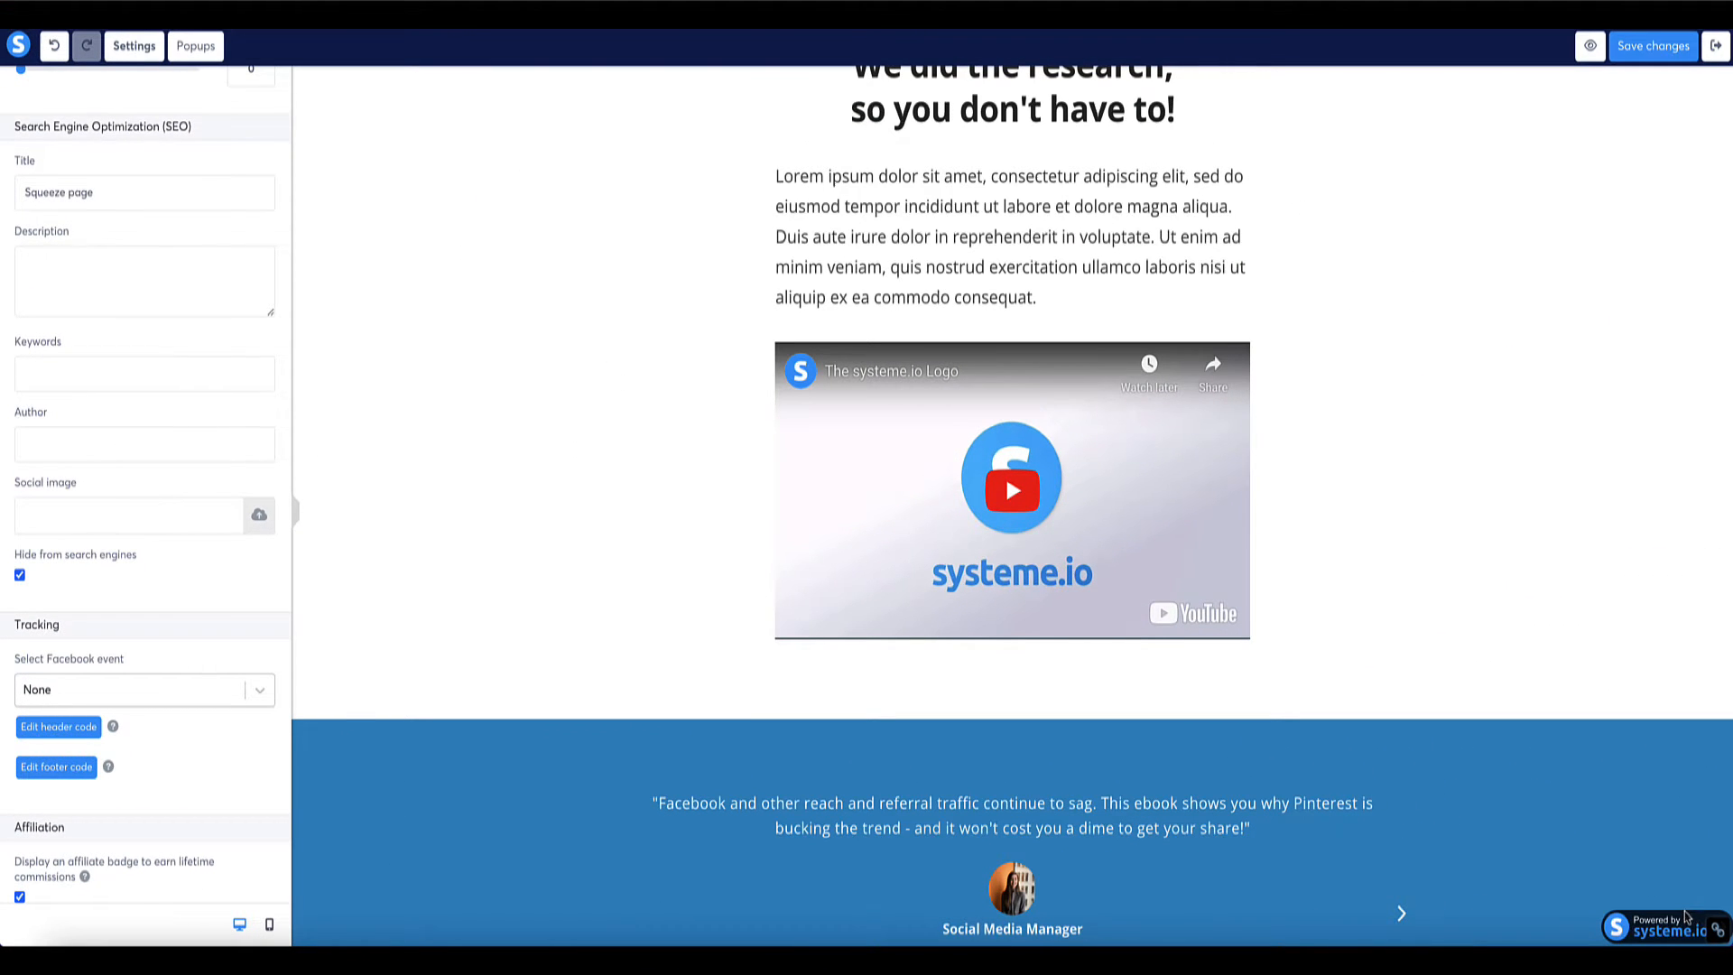
{"action": "mouse_move", "coordinate": [1684, 926]}
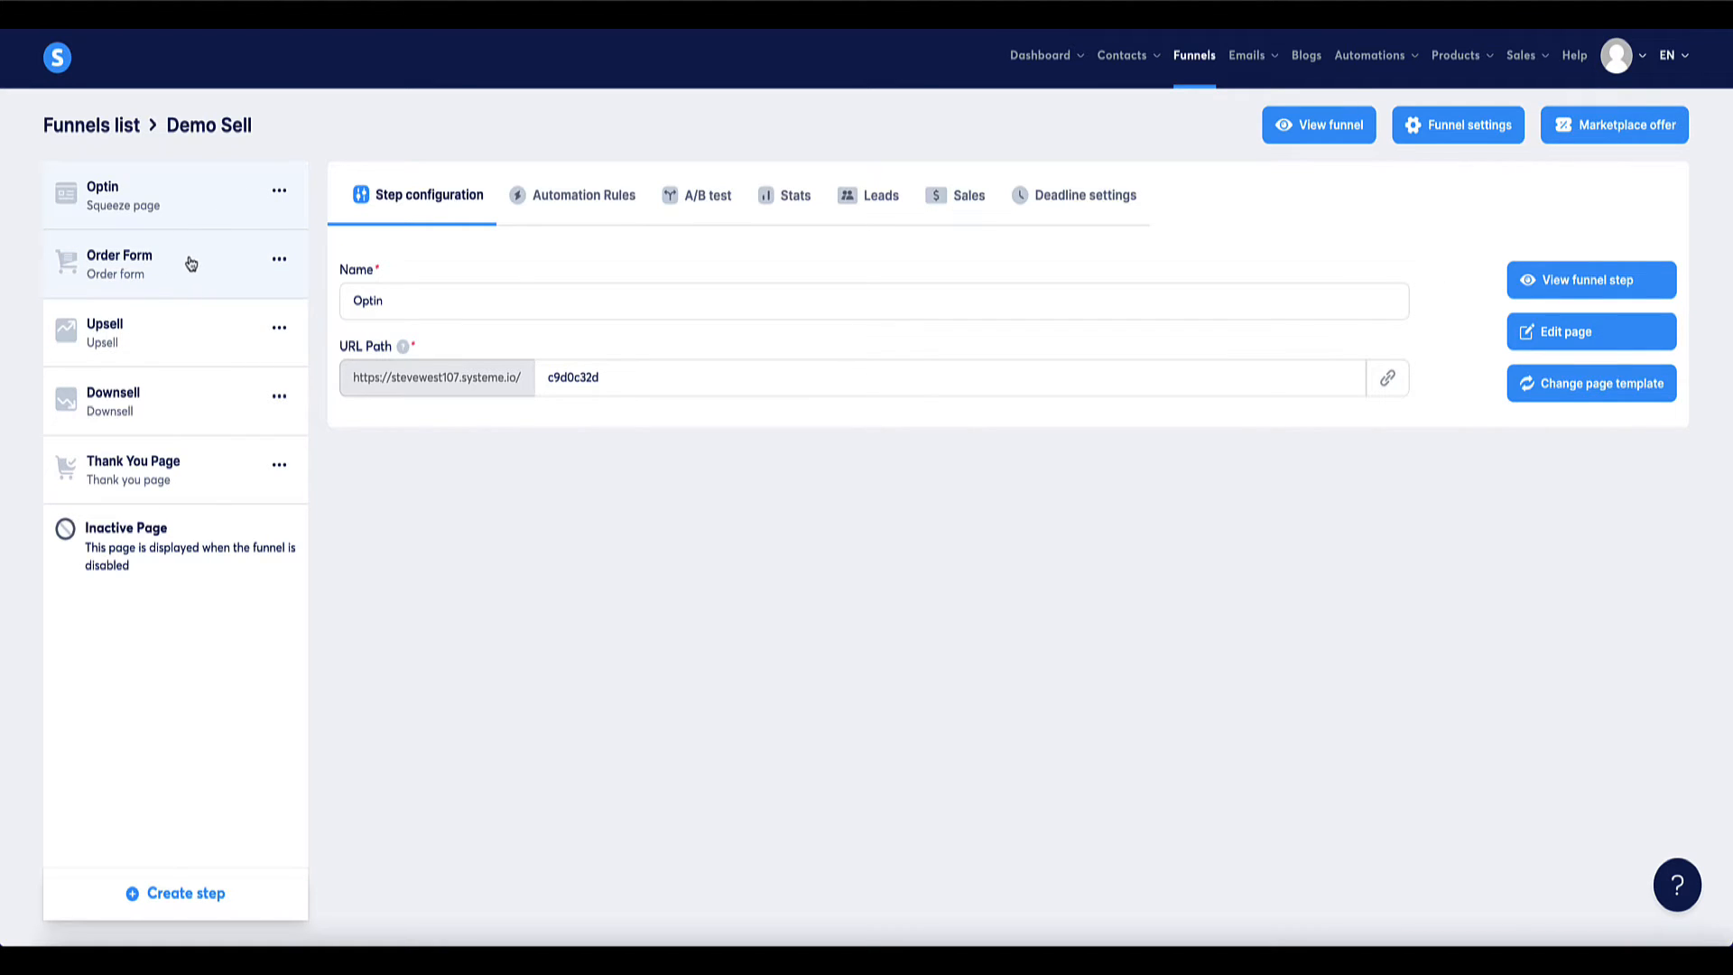
Review the Order Form page and its settings, then return to the funnels list's account menu.
{"action": "left_click", "coordinate": [119, 264]}
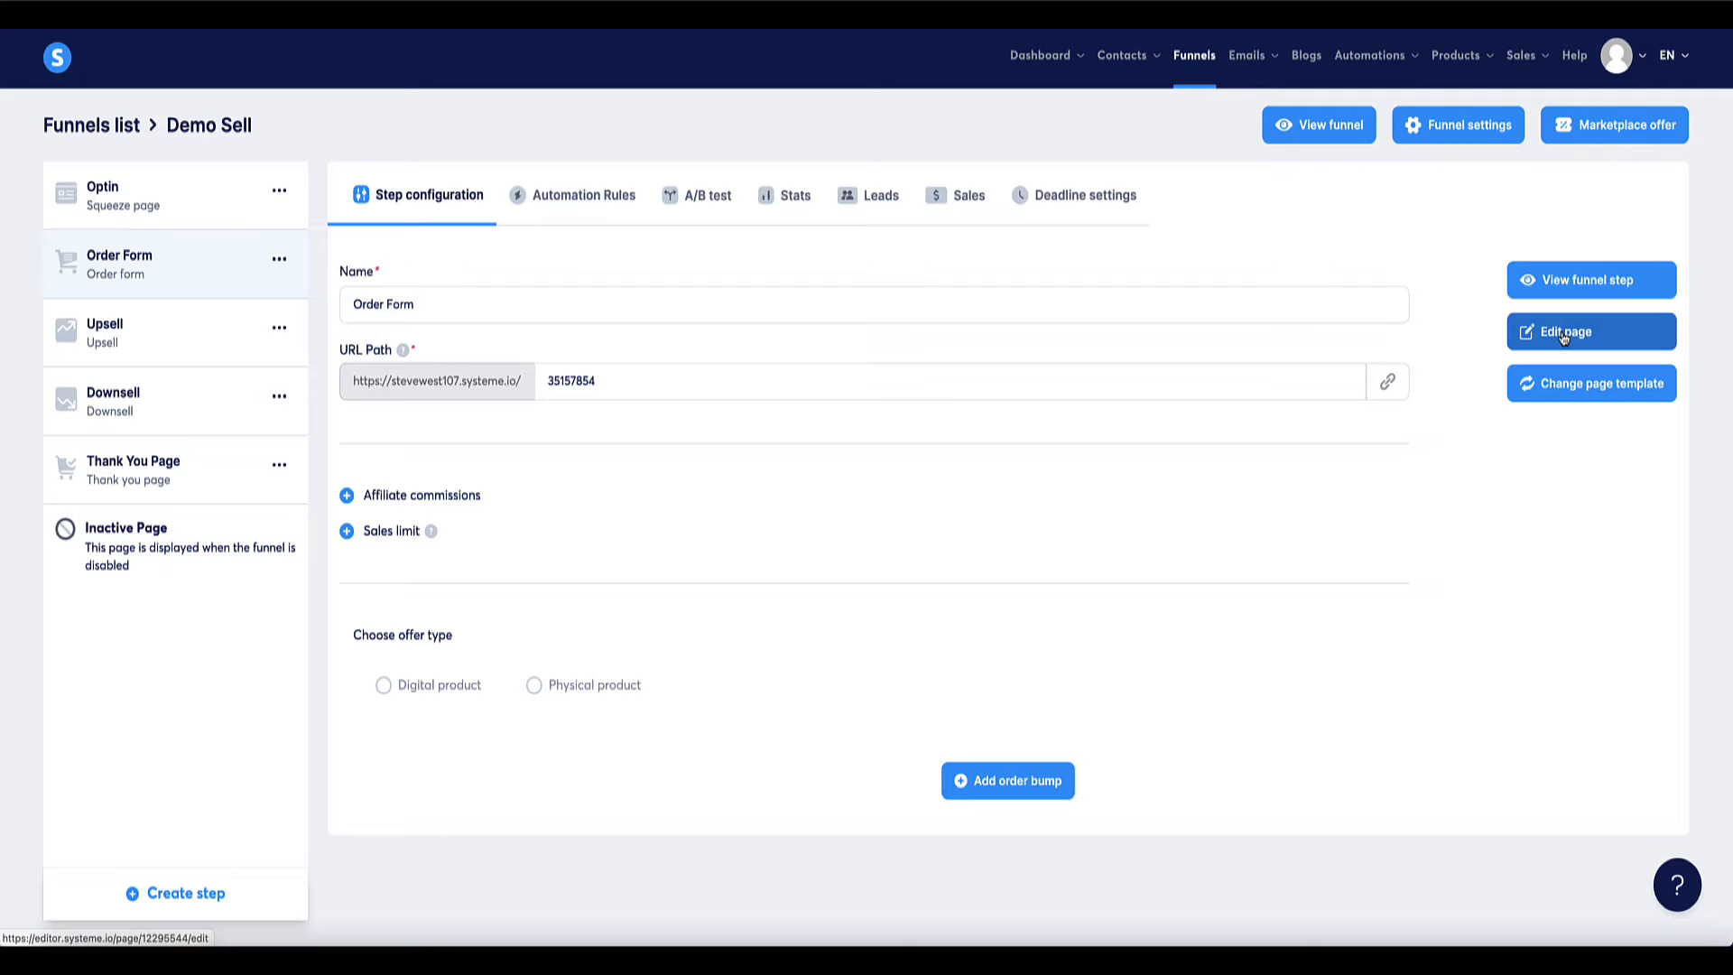
{"action": "left_click", "coordinate": [1588, 332]}
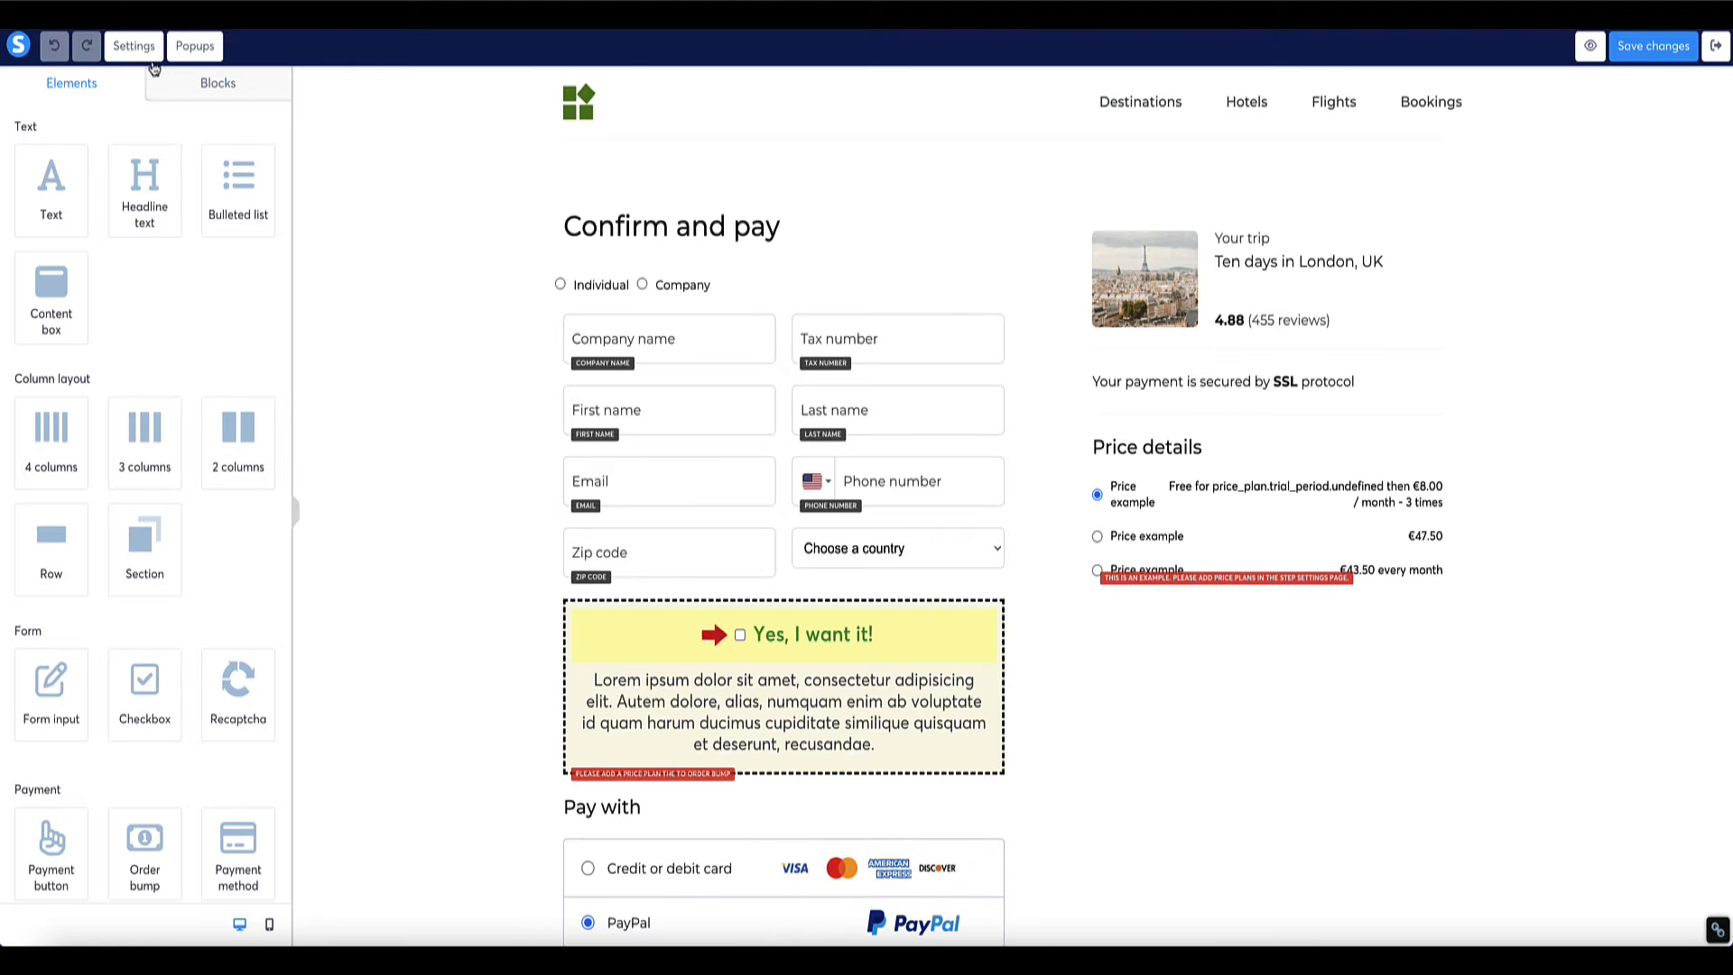
{"action": "left_click", "coordinate": [132, 45]}
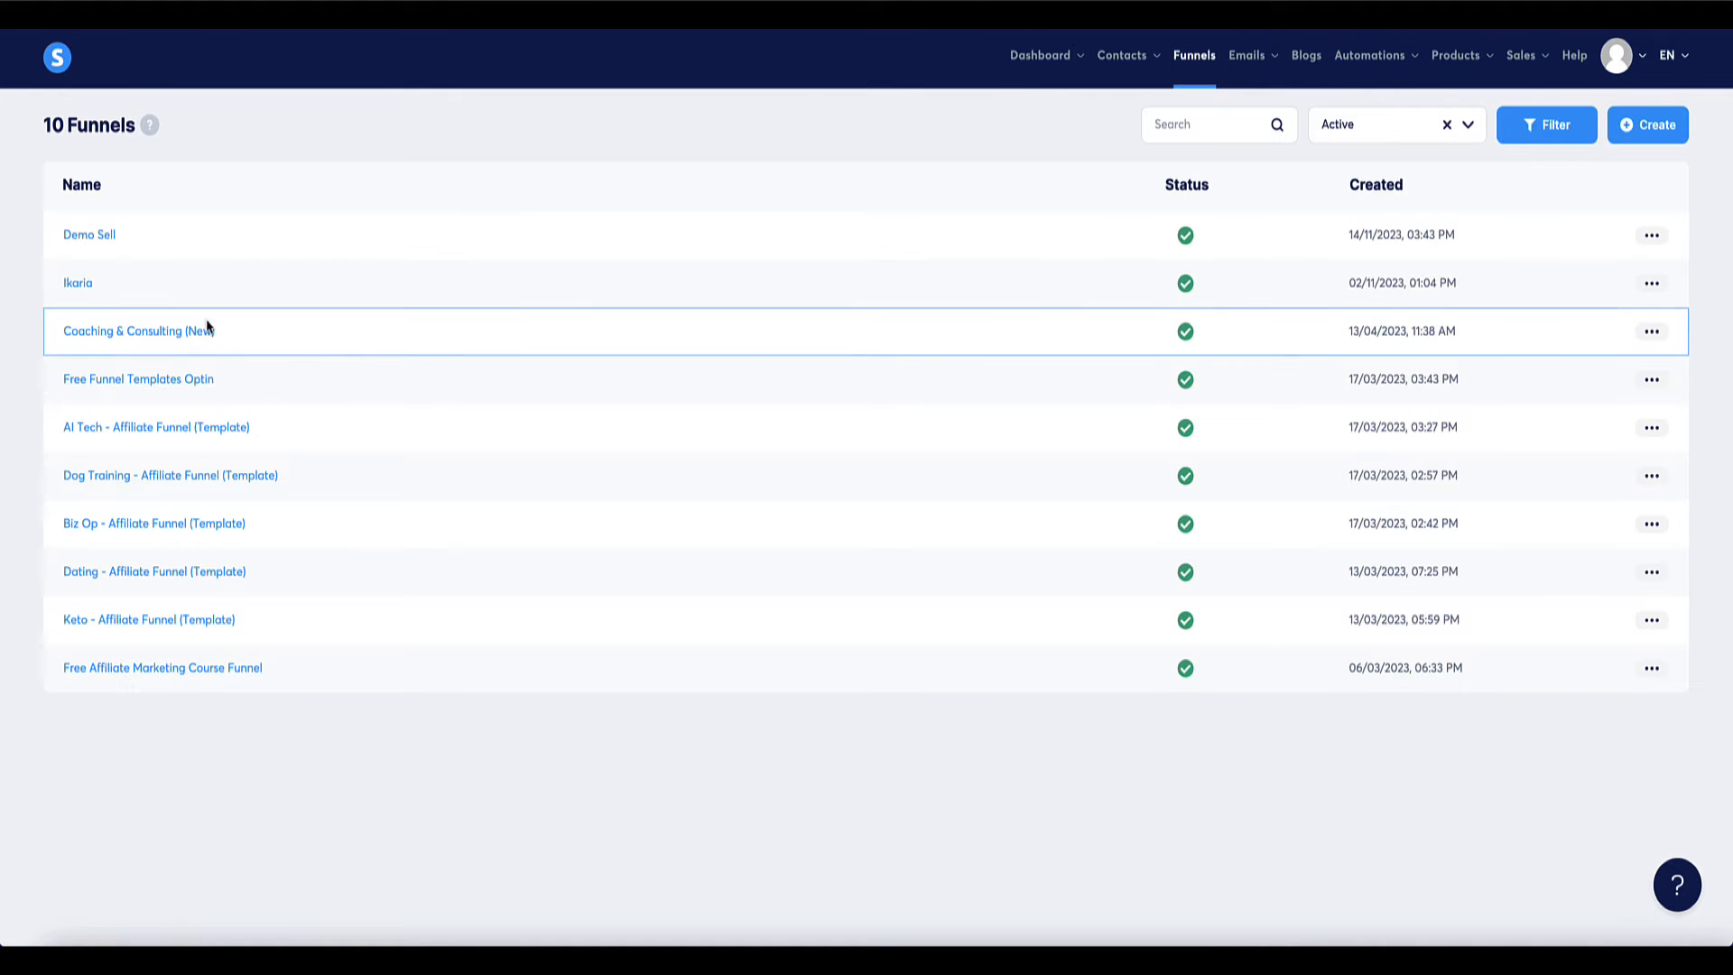
{"action": "mouse_move", "coordinate": [78, 285]}
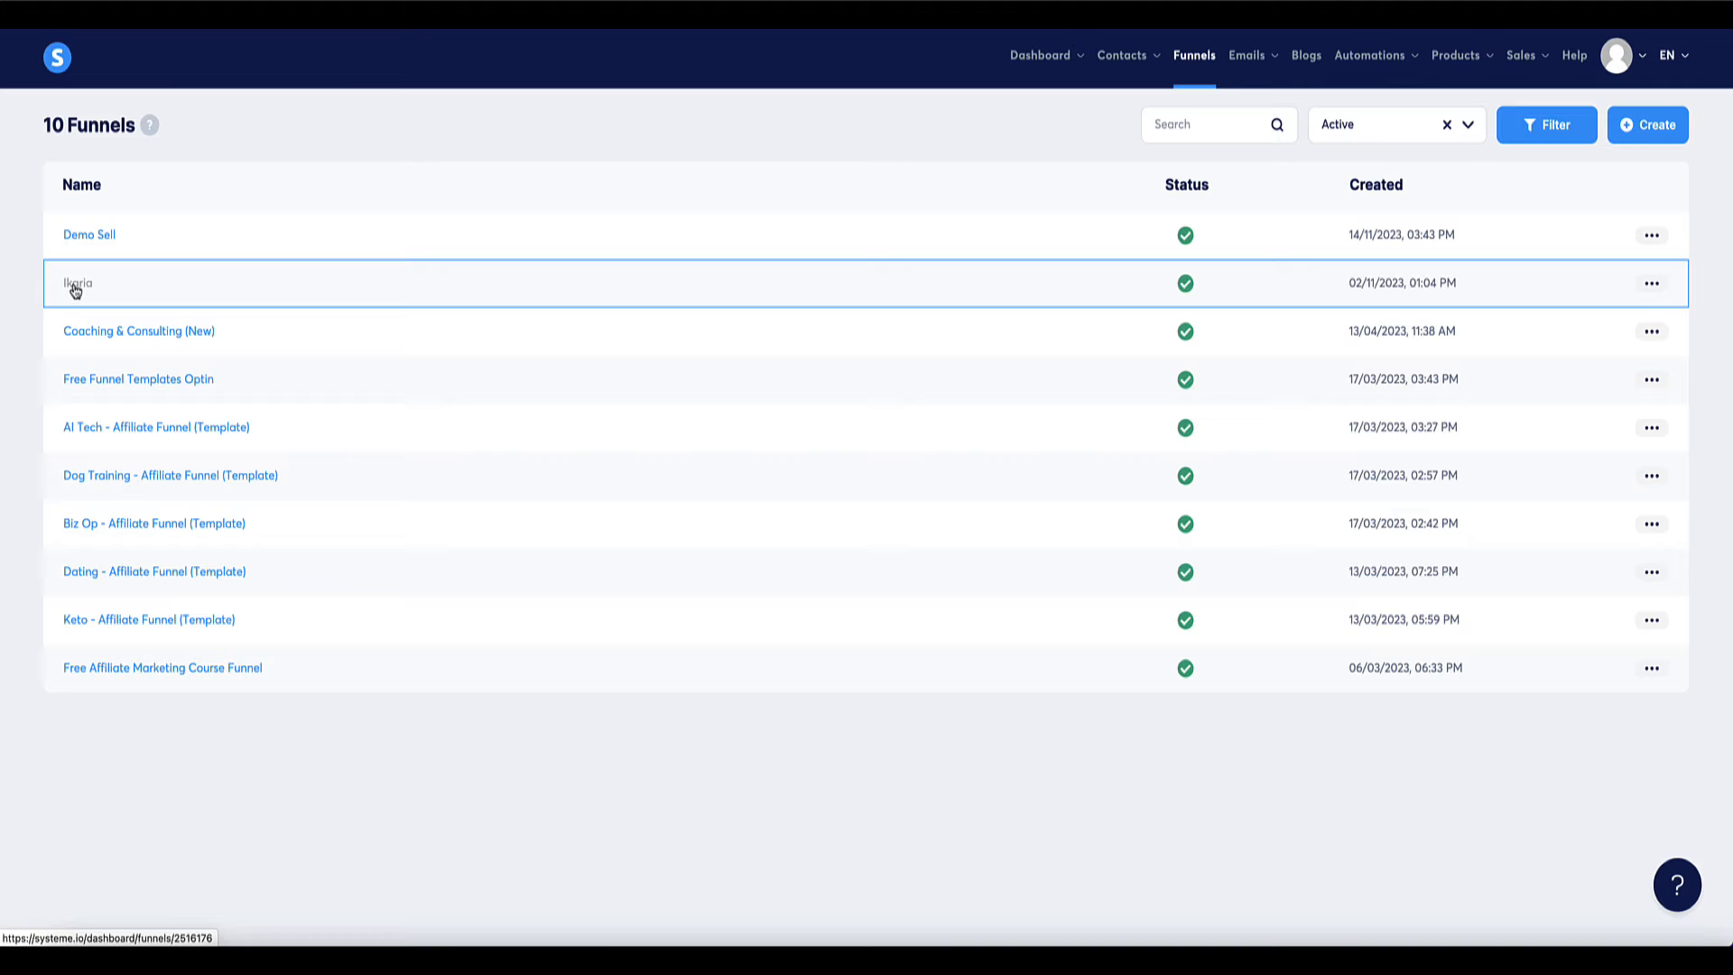
{"action": "left_click", "coordinate": [1617, 56]}
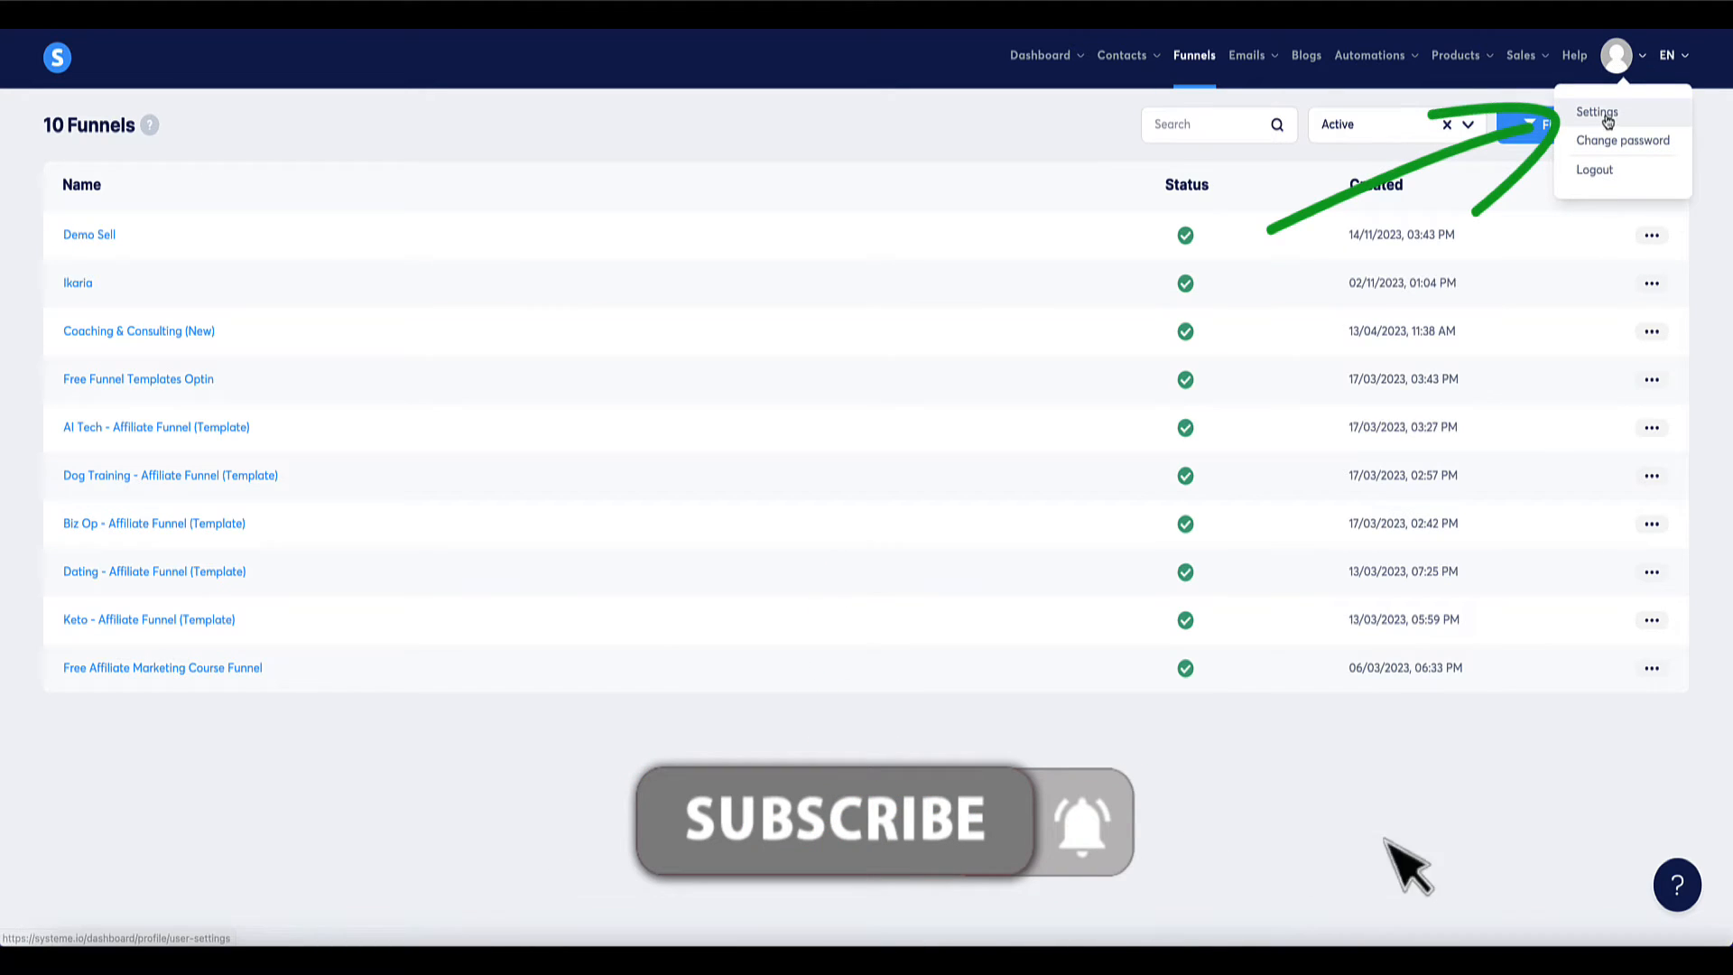
View the account's Emails settings with sender addresses and verified domains, then the pricing plans.
{"action": "left_click", "coordinate": [1595, 112]}
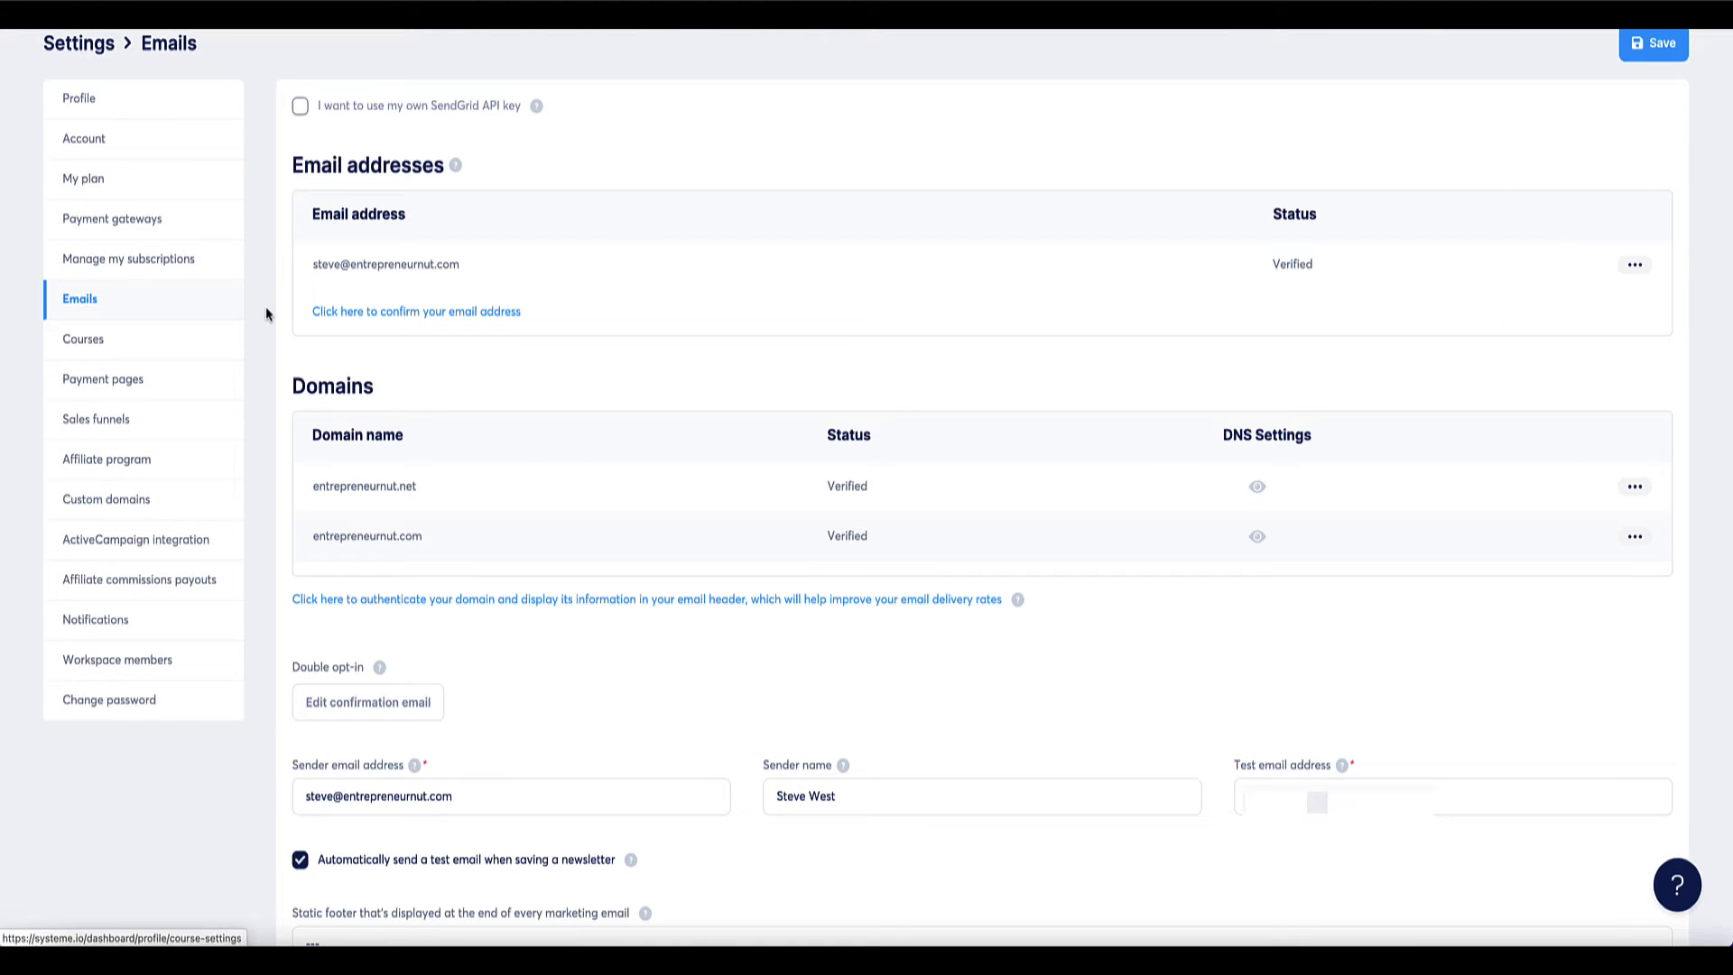
{"action": "scroll", "scroll_direction": "down", "scroll_amount": 3}
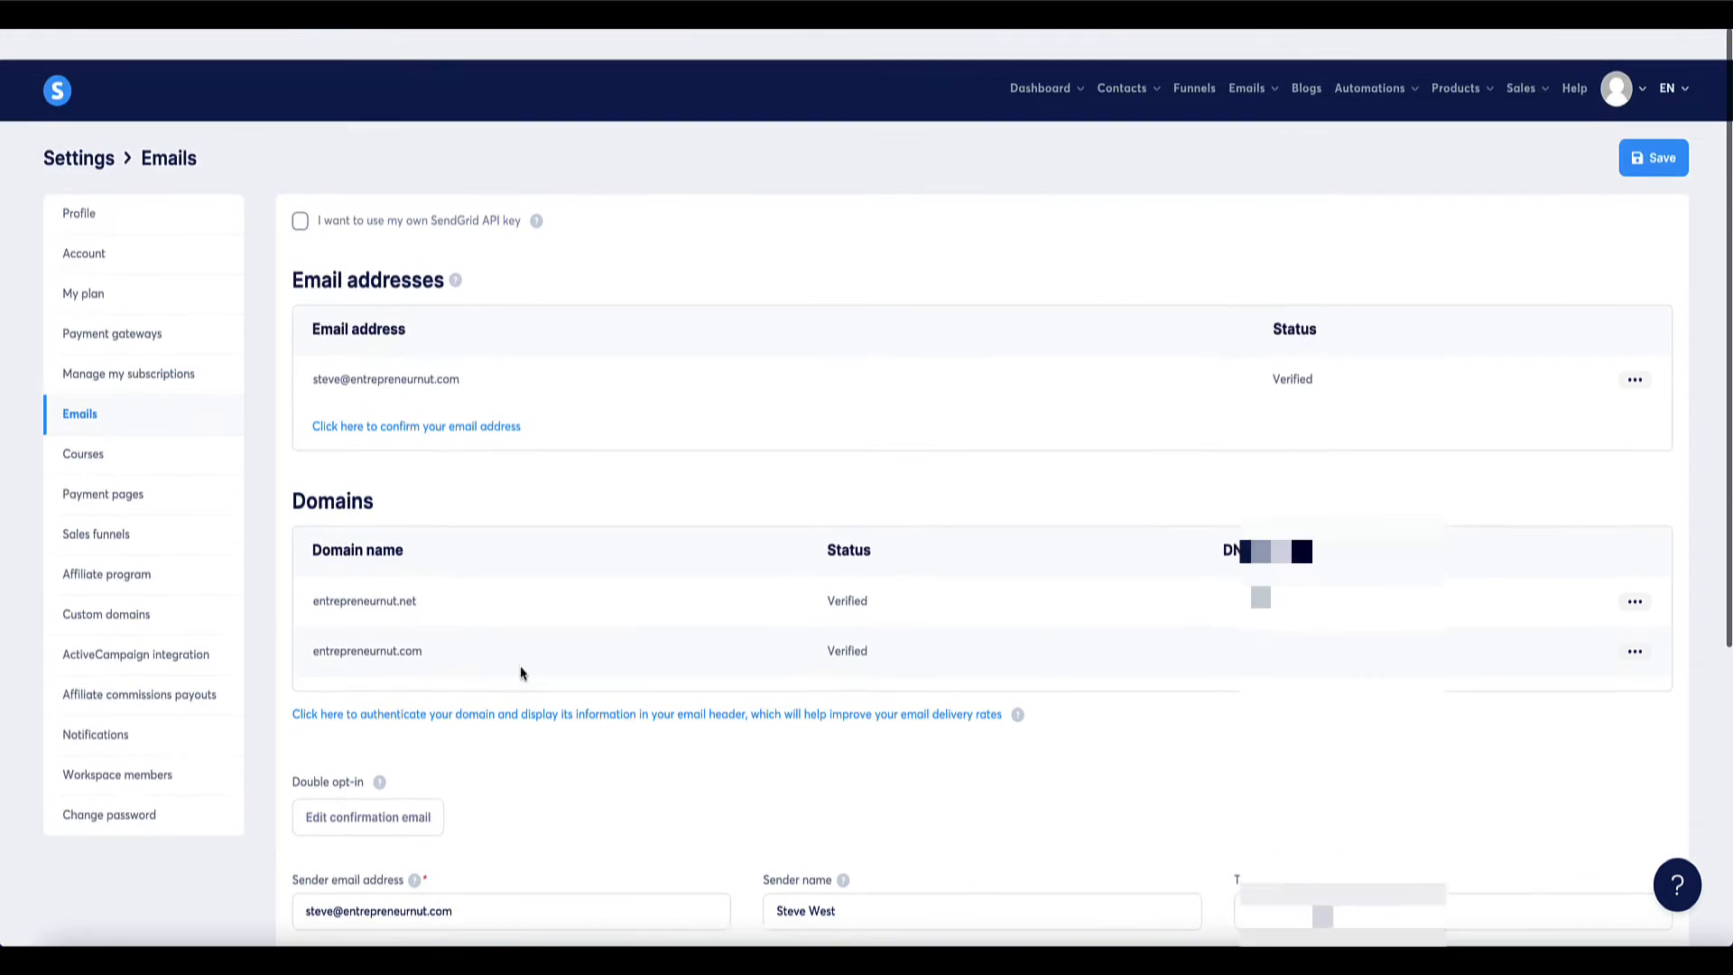
{"action": "left_click", "coordinate": [1652, 157]}
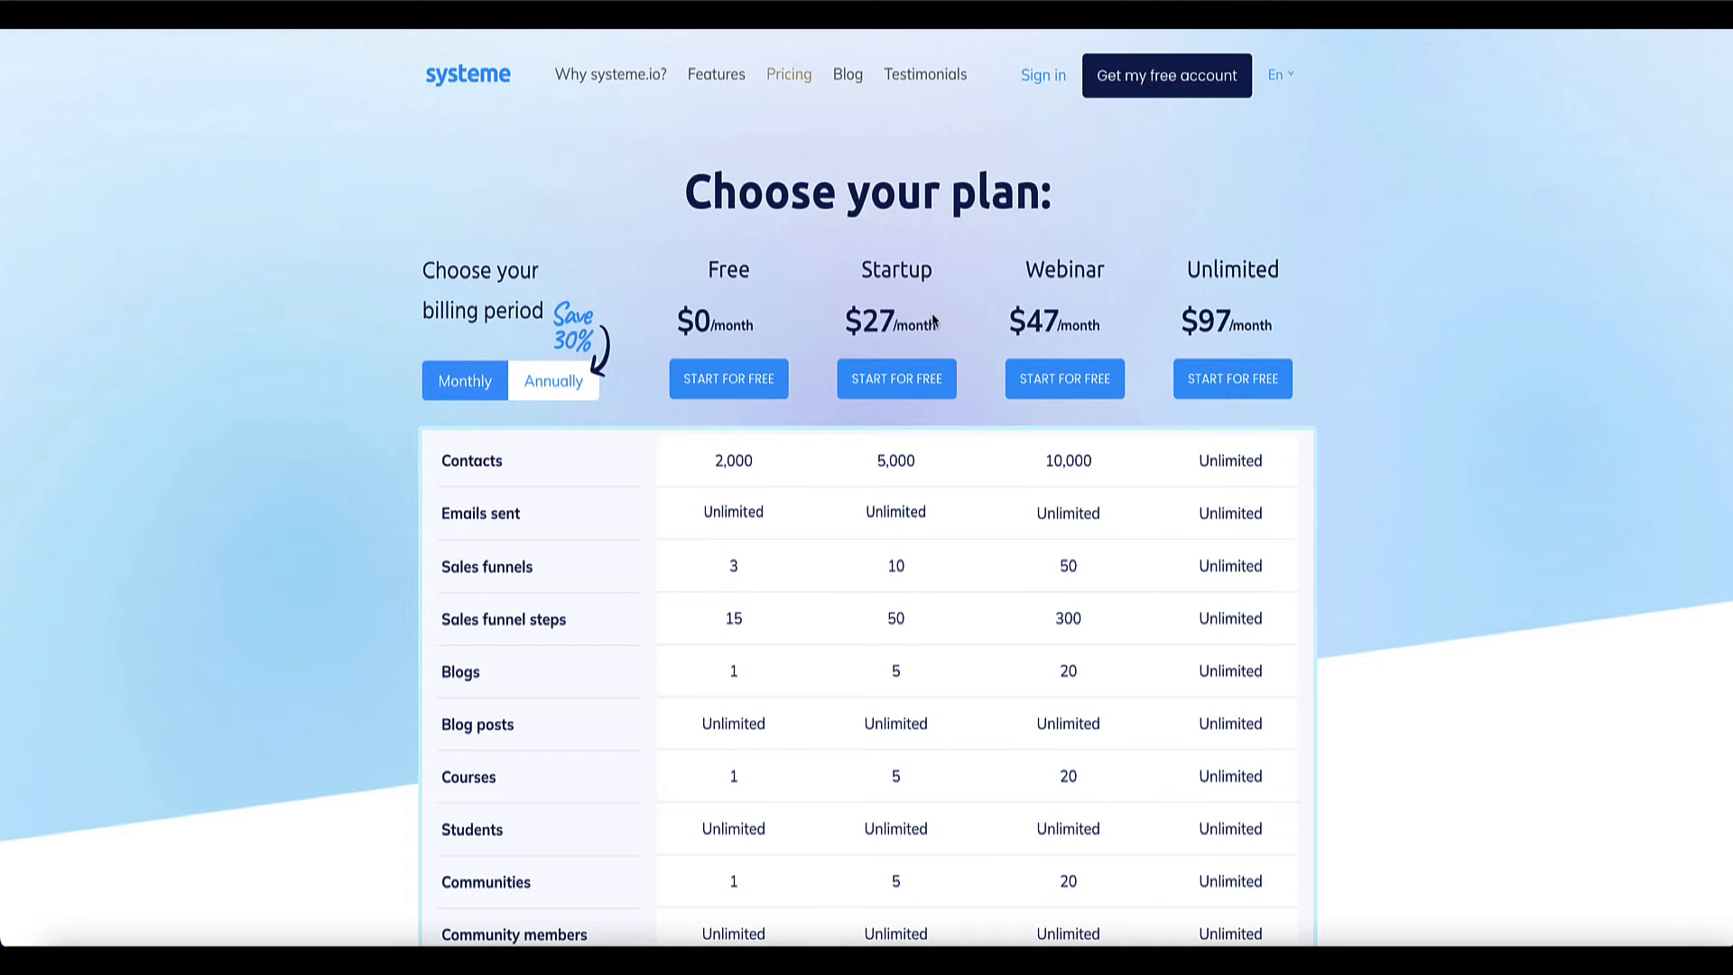
{"action": "mouse_move", "coordinate": [569, 352]}
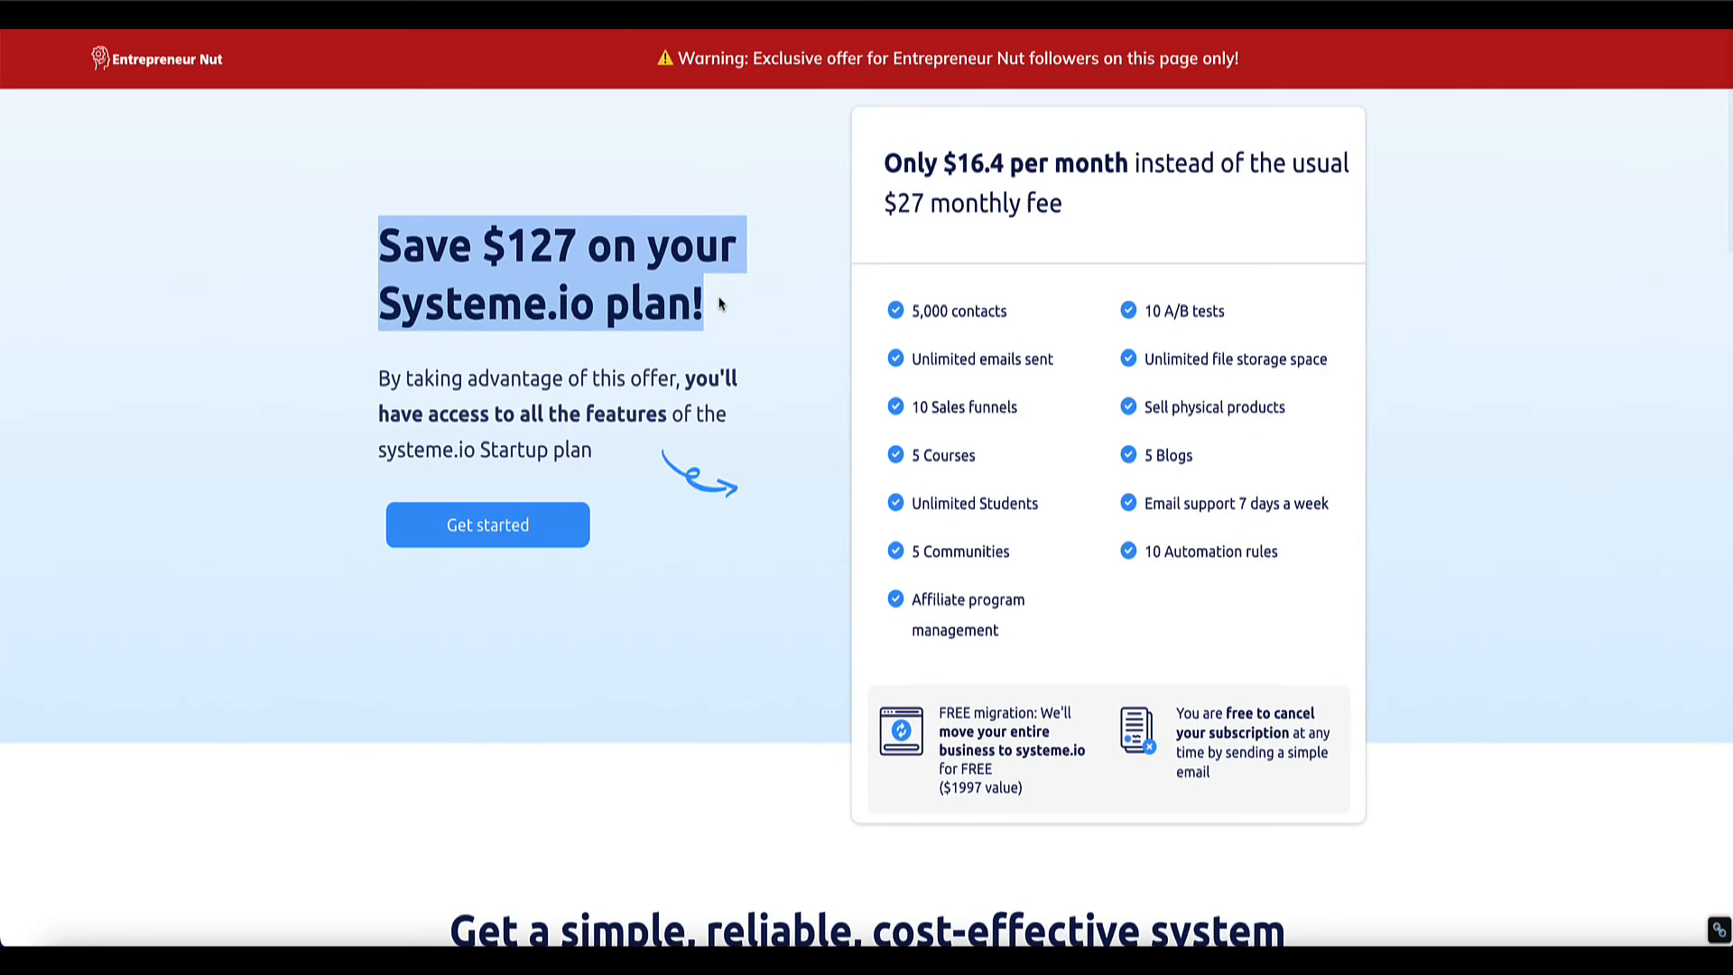
Scroll the Entrepreneur Nut offer page to the order form and highlight the 40% discount price text.
{"action": "scroll", "scroll_direction": "down", "scroll_amount": 3}
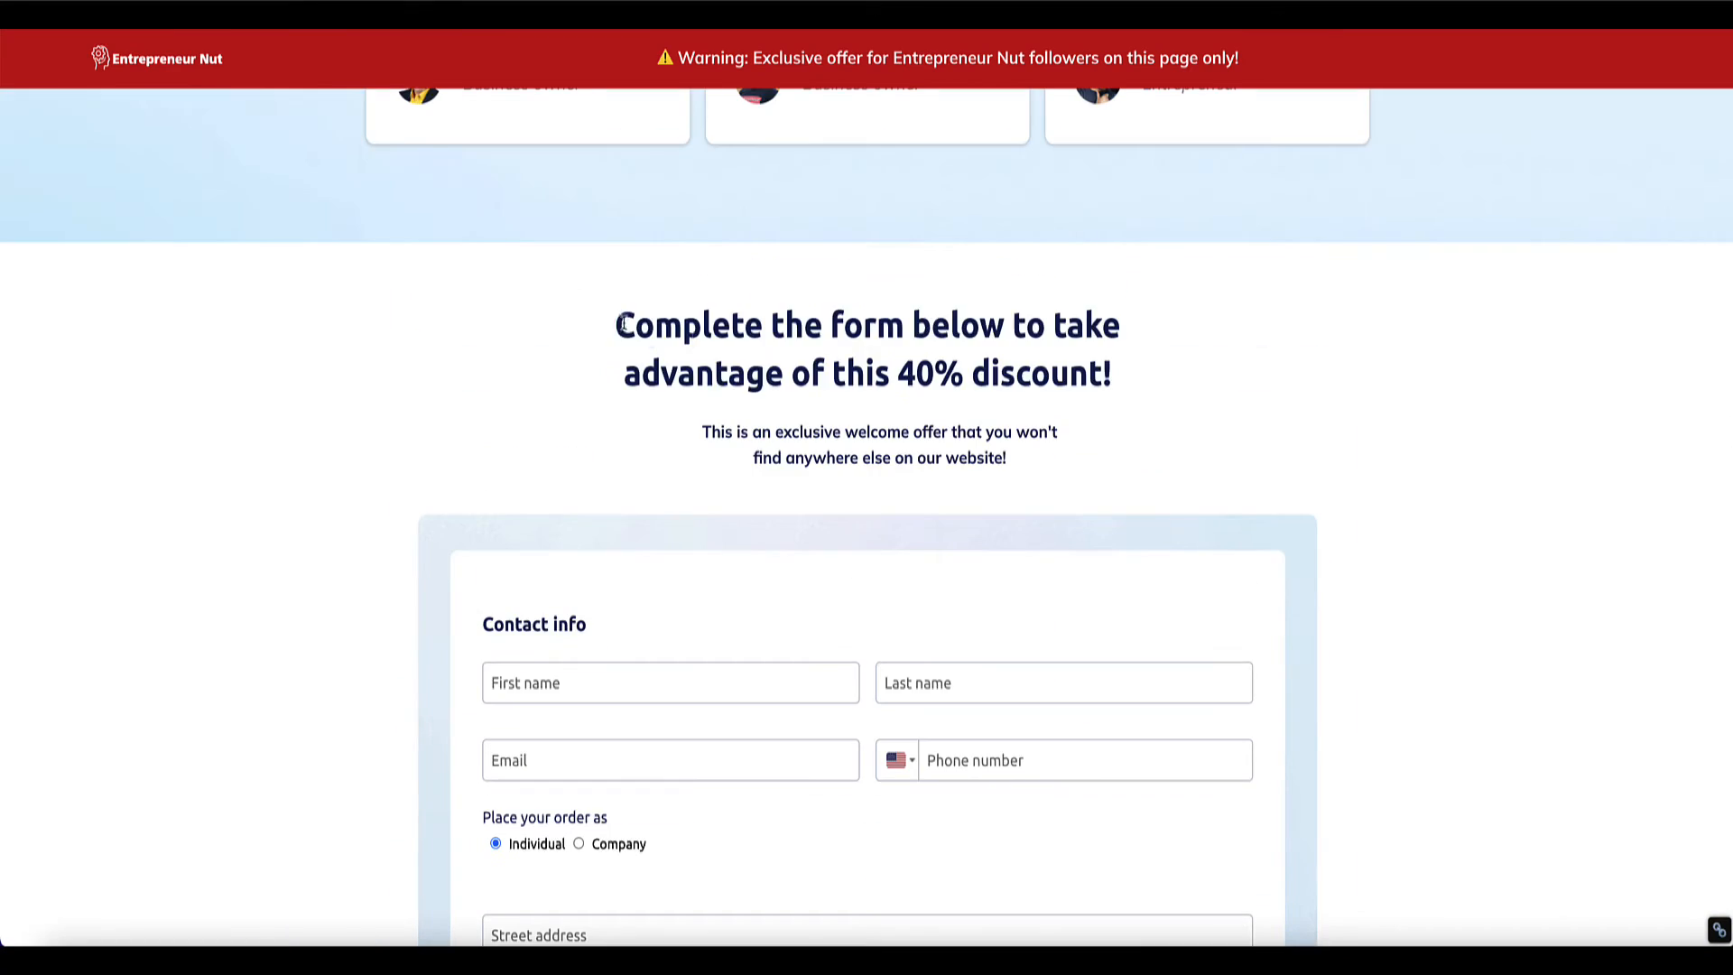
{"action": "left_click_drag", "start_coordinate": [619, 323], "coordinate": [1120, 323]}
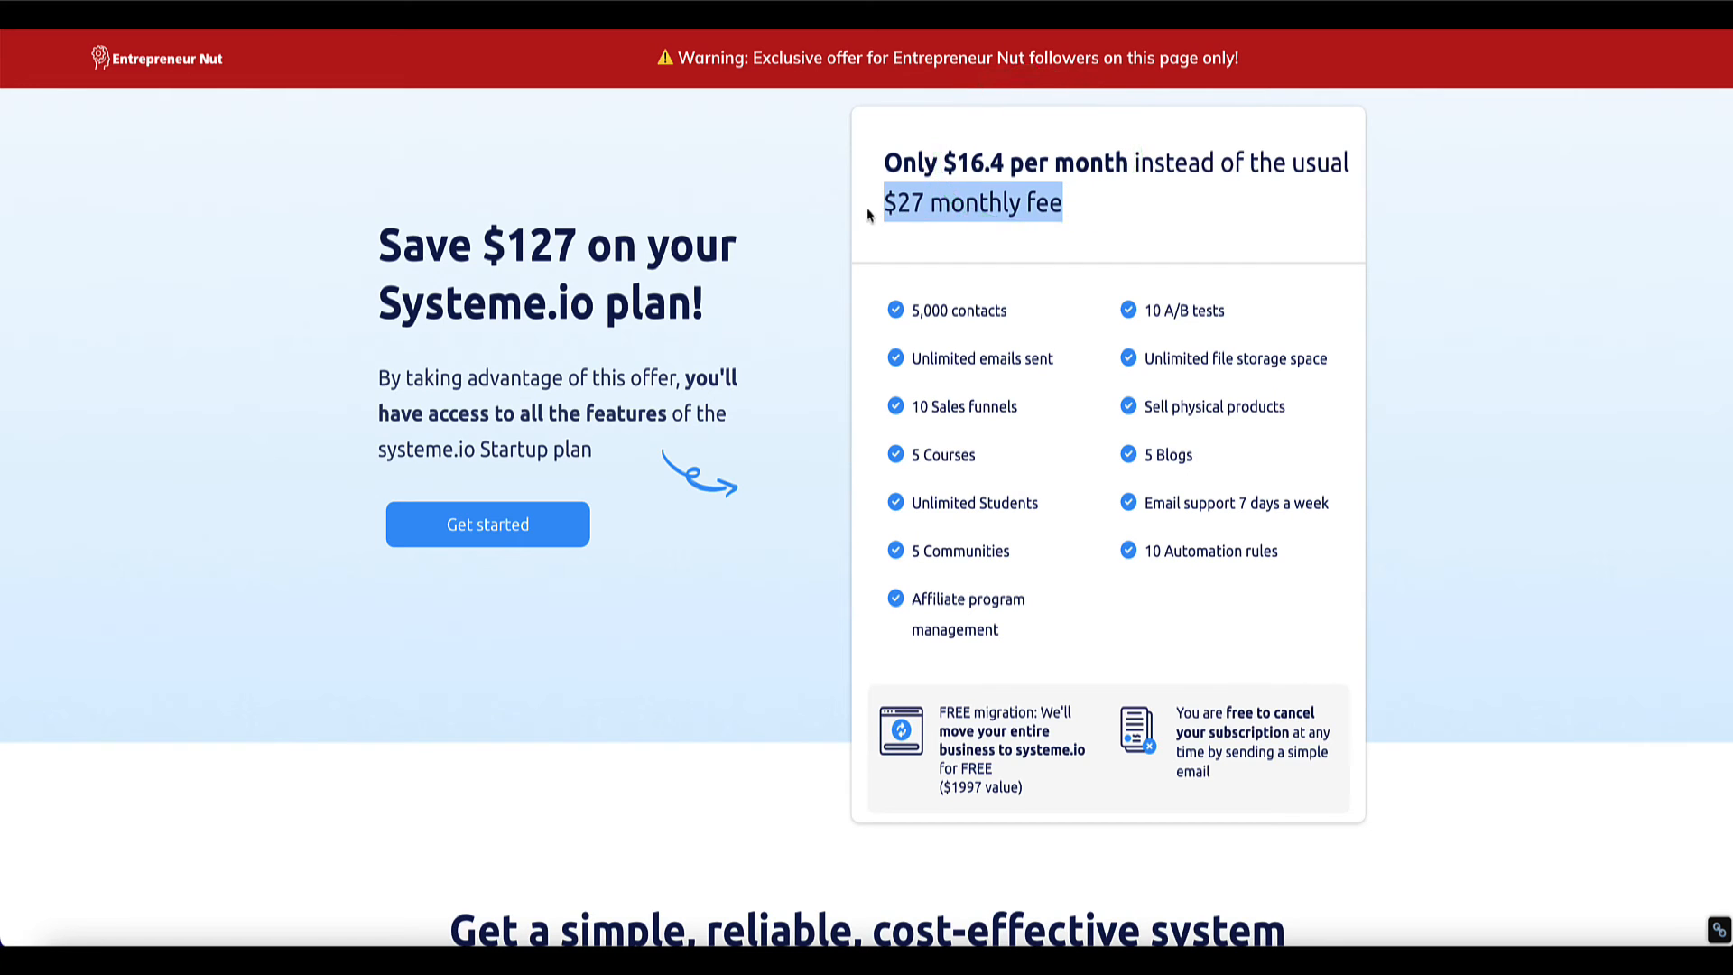
{"action": "mouse_move", "coordinate": [441, 151]}
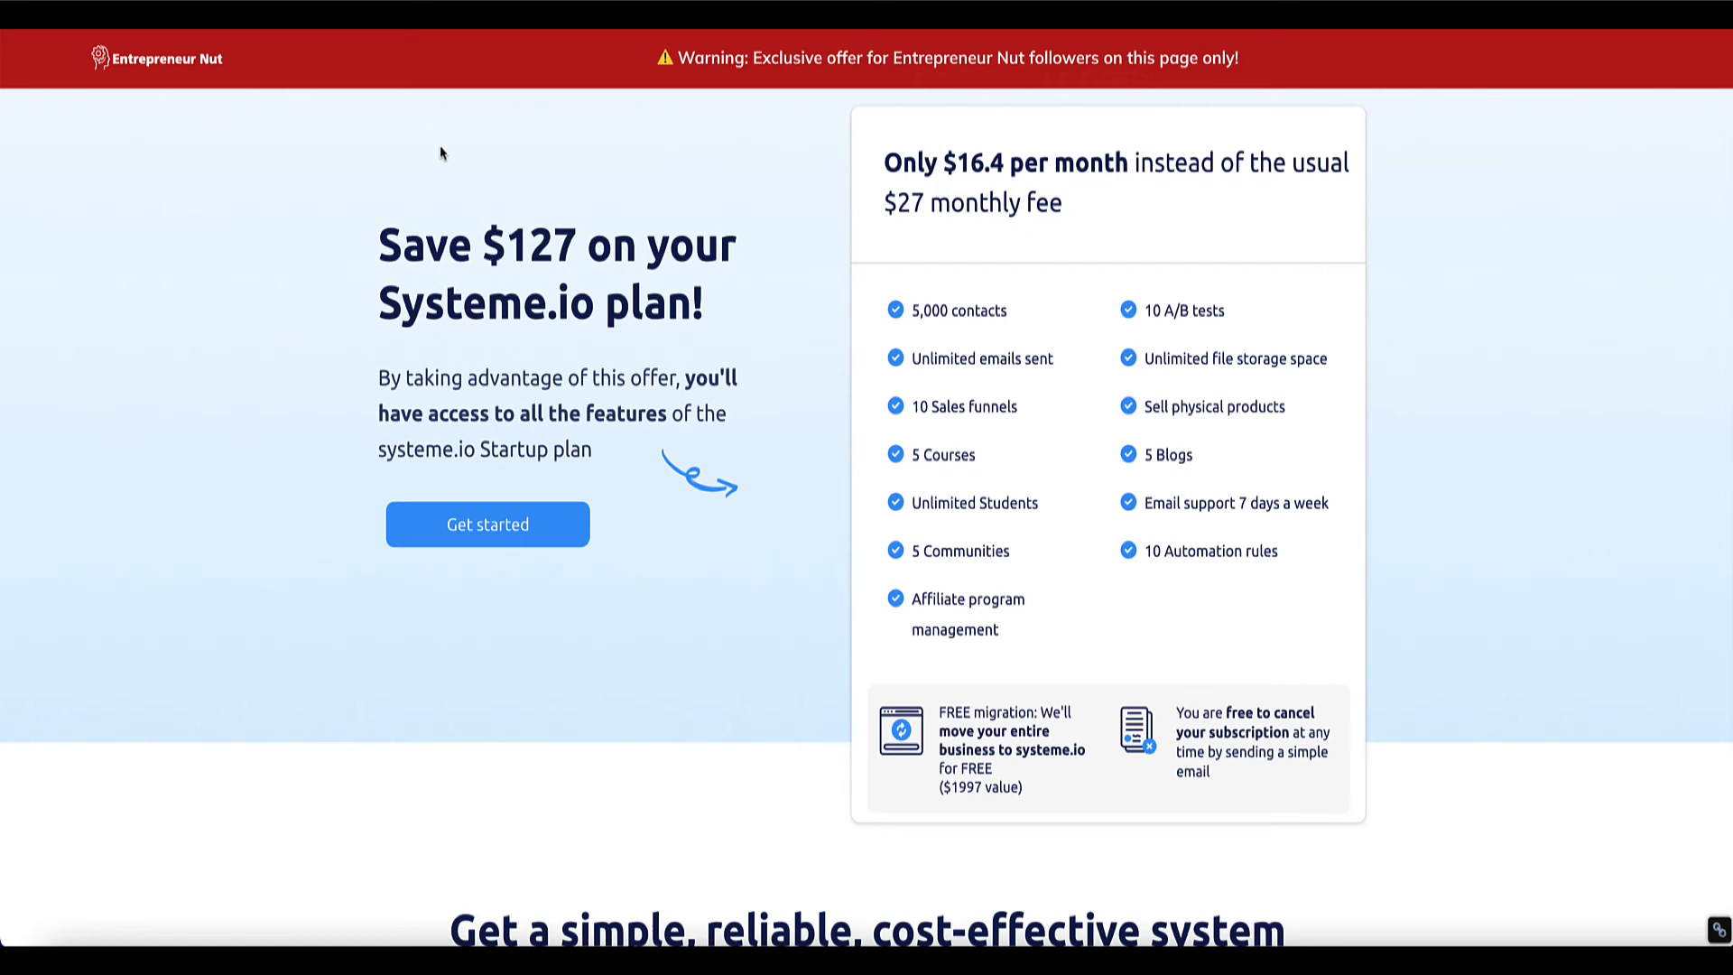